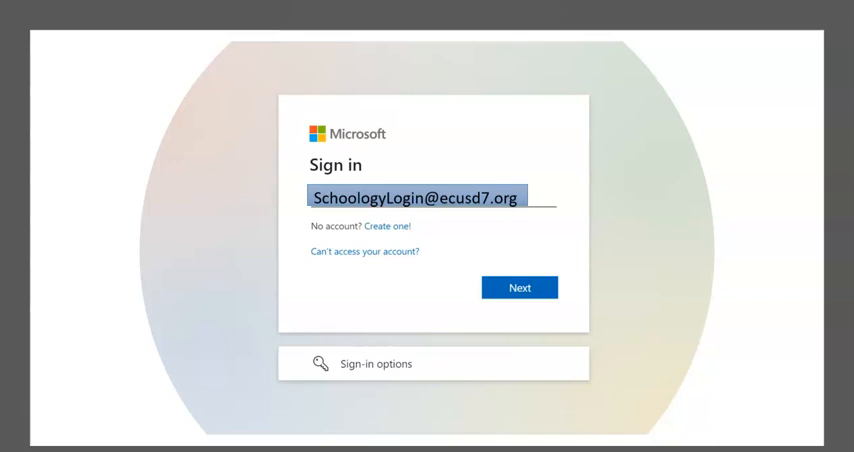
# Sign in to Microsoft 365 with the school email and computer log-on password
pyautogui.click(519, 287)
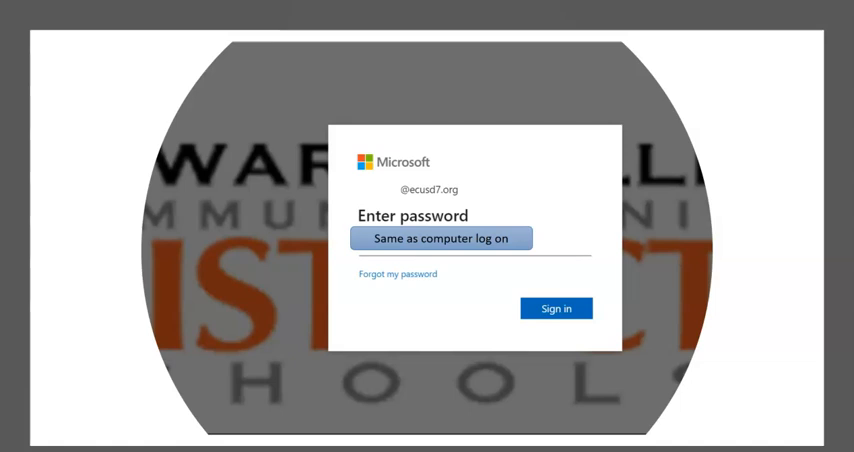
pyautogui.click(556, 308)
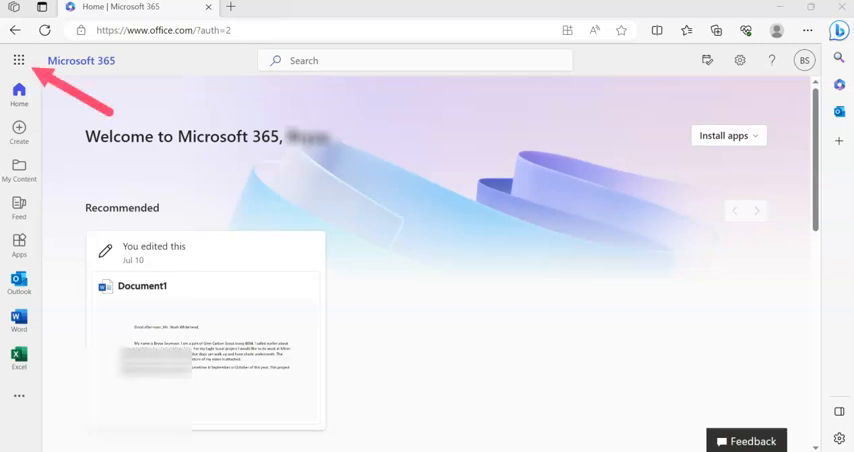
# Launch OneDrive from the Microsoft 365 app launcher into a new tab
pyautogui.click(17, 60)
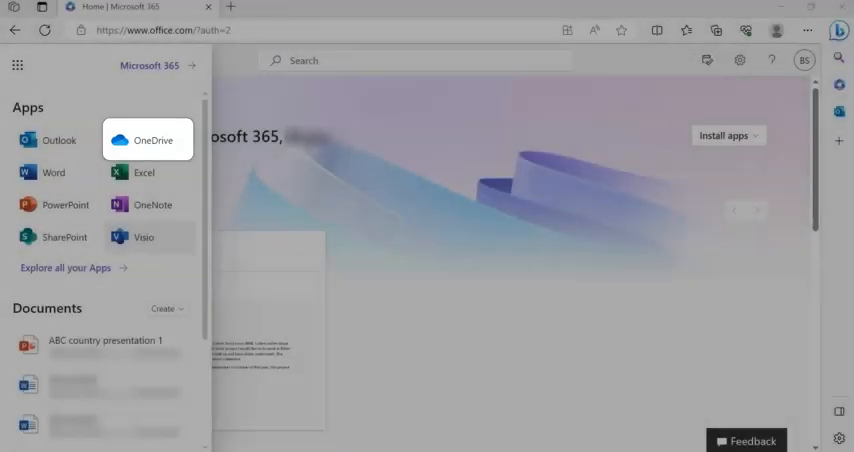
pyautogui.click(152, 139)
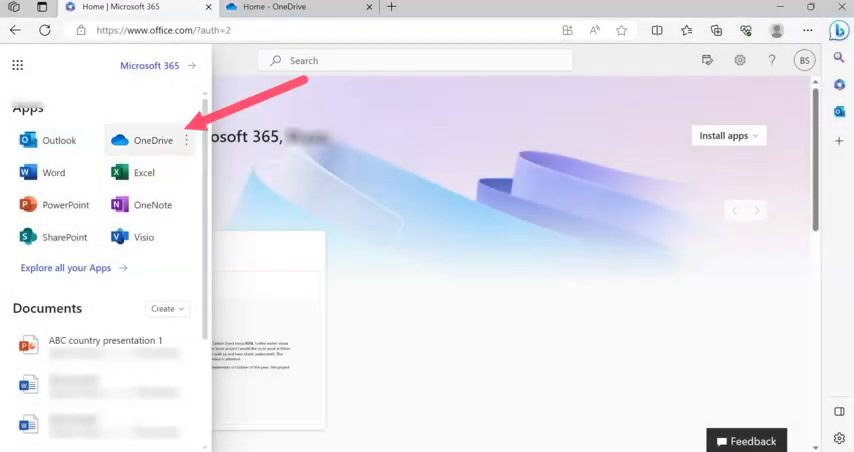
# Browse OneDrive's My files, Shared, and Recycle bin sections in turn
pyautogui.click(153, 140)
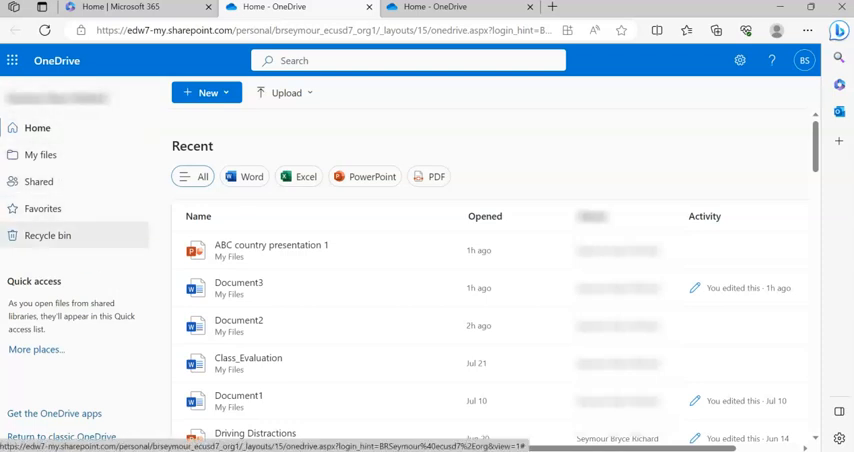
pyautogui.click(40, 154)
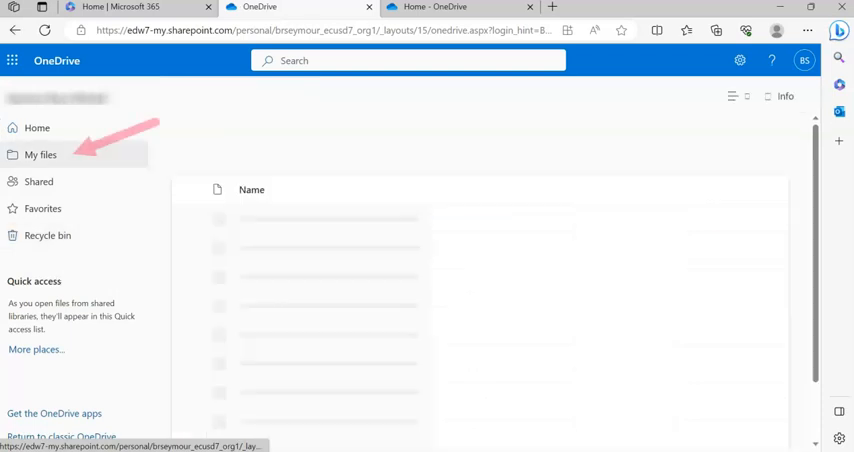
pyautogui.click(40, 155)
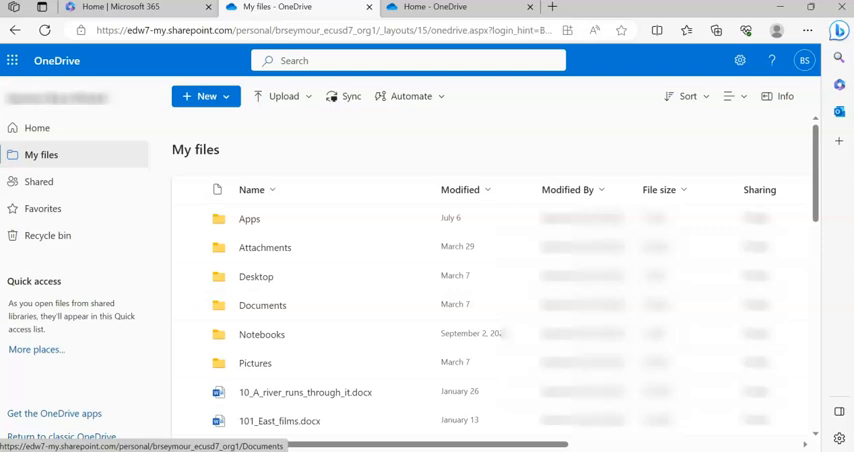
pyautogui.click(38, 181)
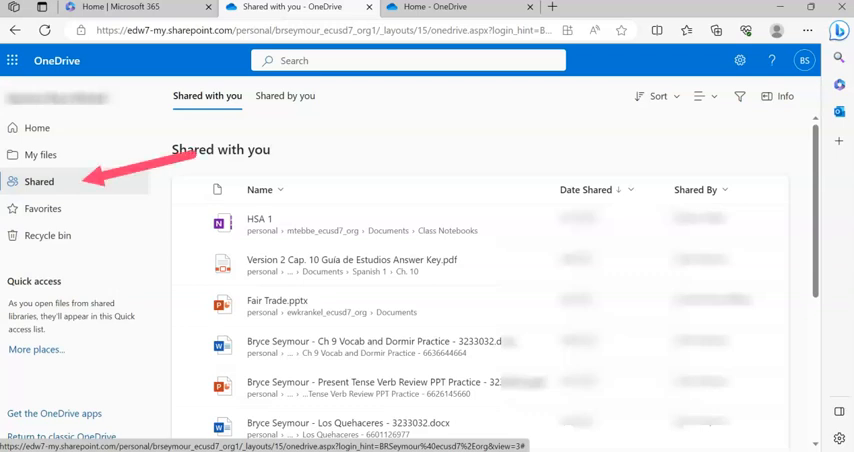
pyautogui.click(48, 235)
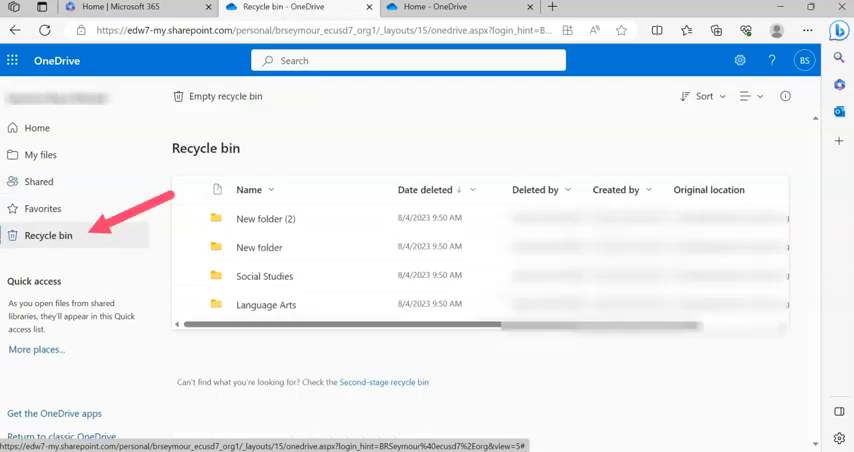
pyautogui.hscroll(3)
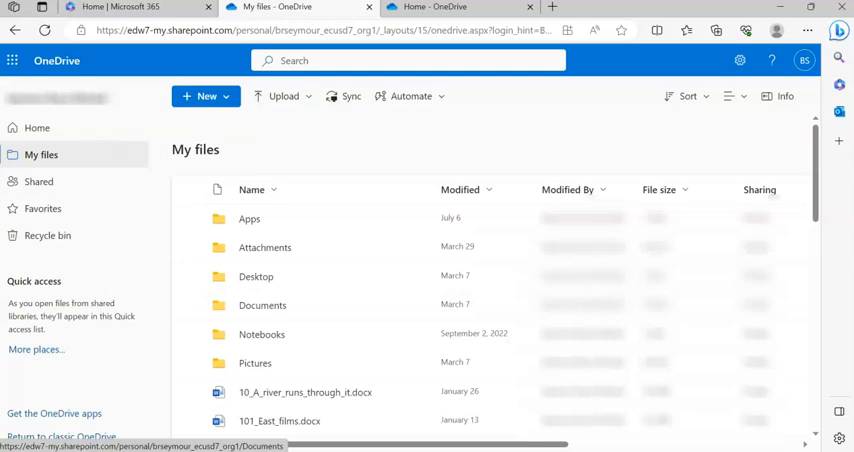
pyautogui.moveTo(206, 96)
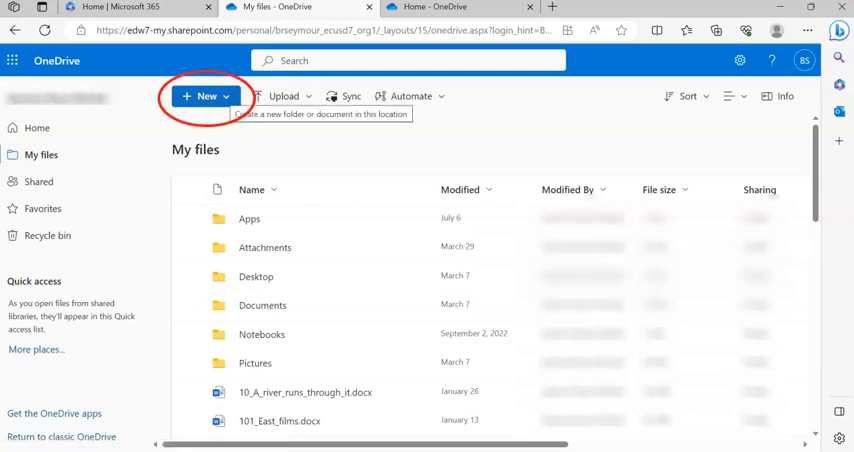
# Open the New menu in My files to create a document
pyautogui.click(205, 96)
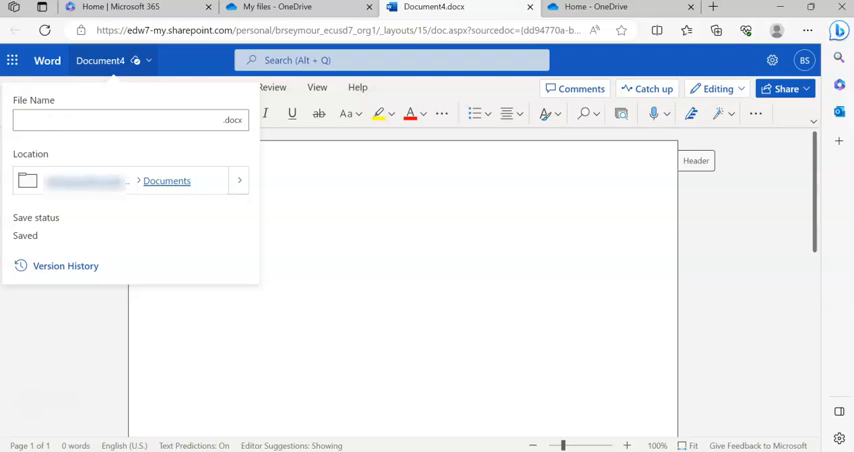
# Name the new Word document 'Video' and type 'Type here' on its page
pyautogui.write('Video')
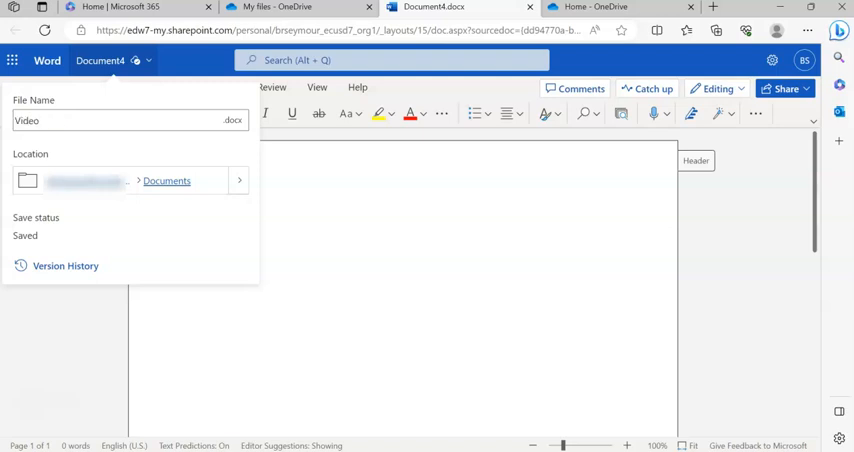
pyautogui.moveTo(238, 180)
pyautogui.write('Type her')
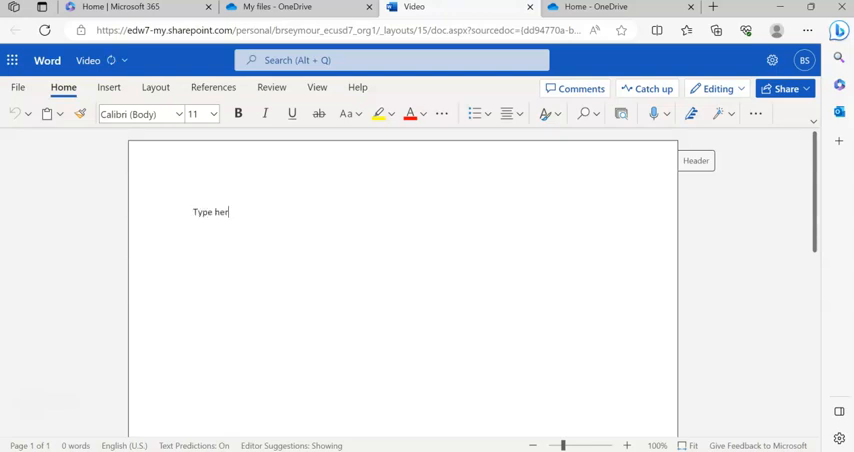
pyautogui.write('e')
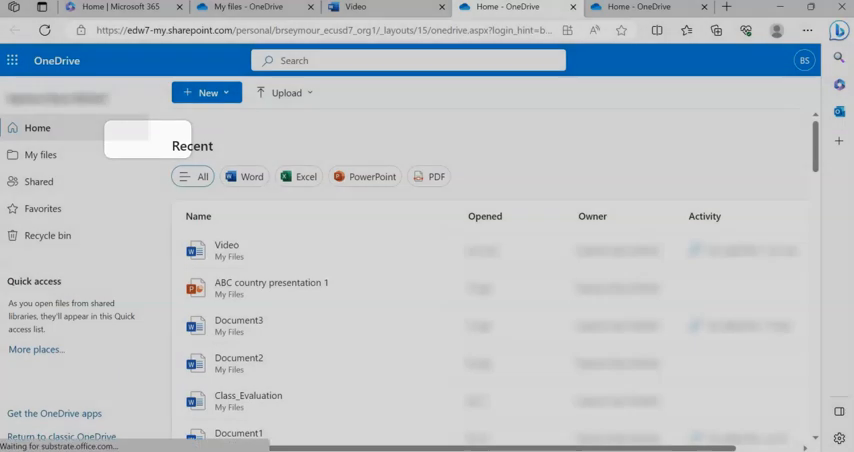
pyautogui.moveTo(40, 154)
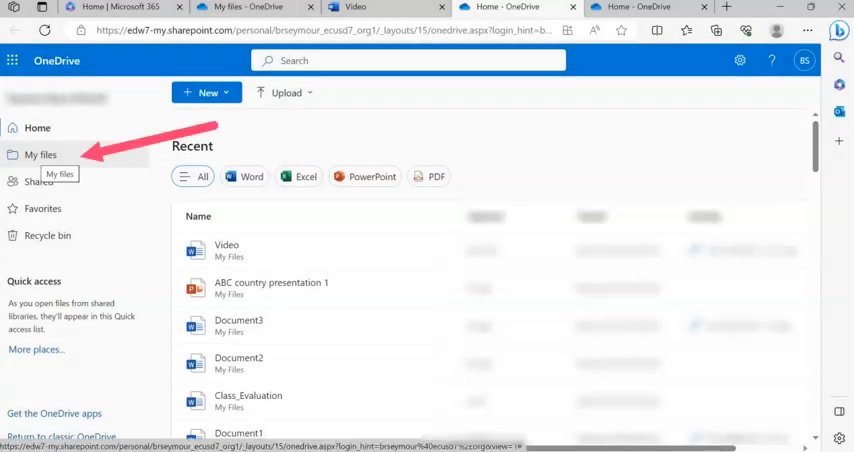
# Return to My files in a new OneDrive Home tab
pyautogui.click(40, 154)
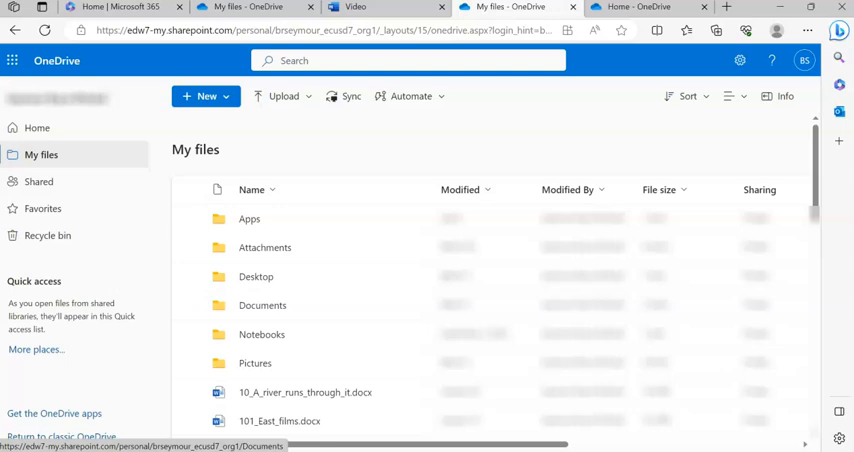
# Create a new folder named 'Language Arts' via New > Folder
pyautogui.click(205, 96)
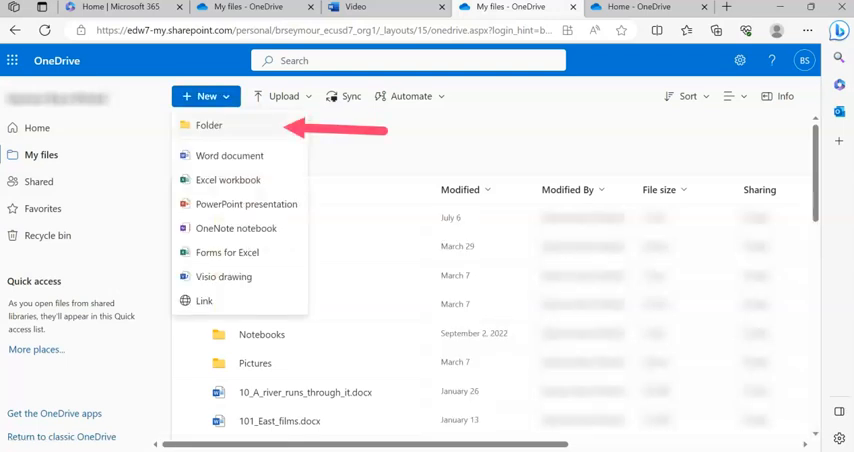
pyautogui.click(208, 125)
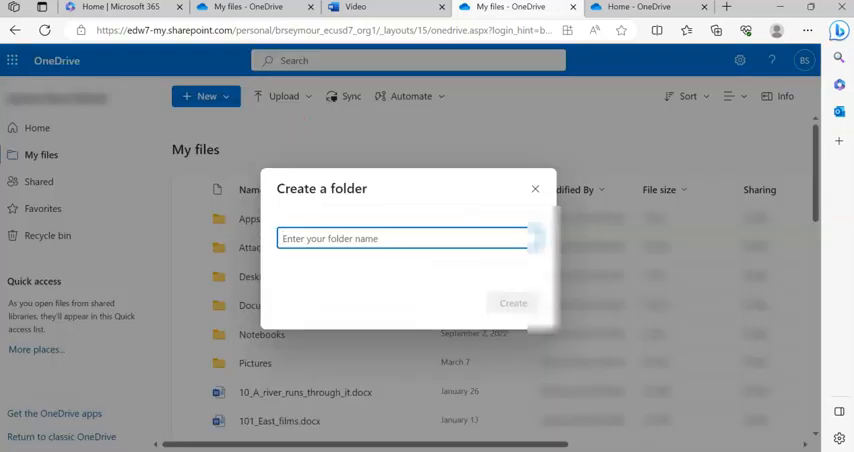
pyautogui.write('Language Arts')
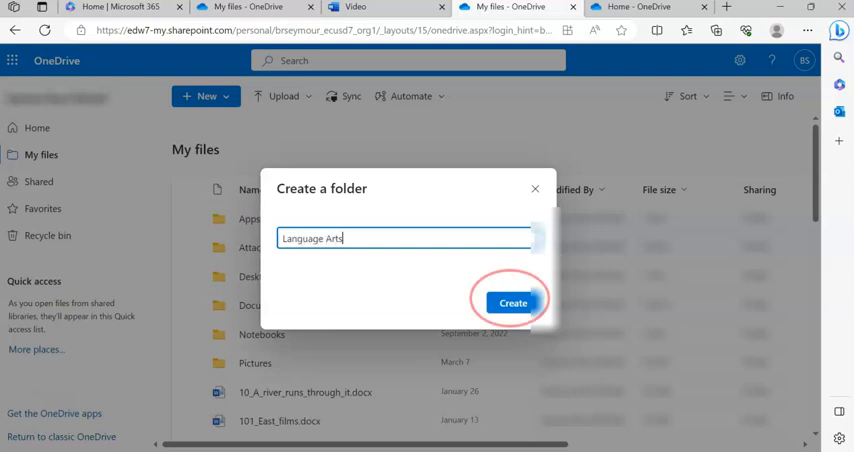
pyautogui.click(513, 302)
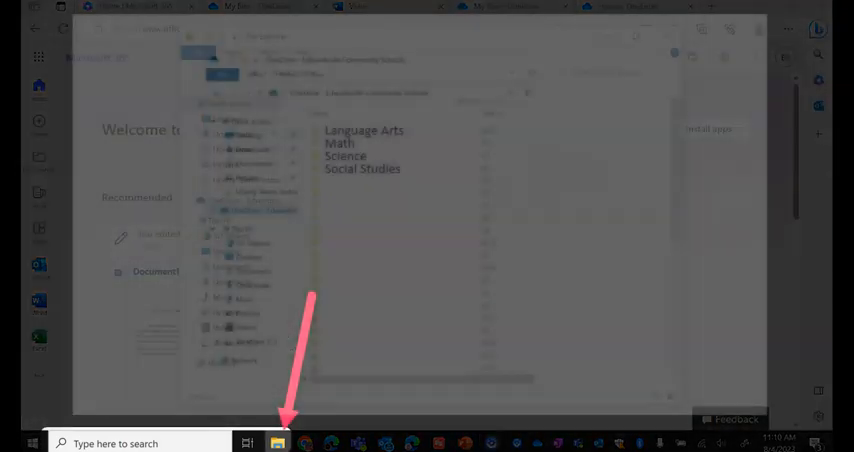
# Open the synced OneDrive folder in File Explorer to see the subject folders
pyautogui.click(277, 443)
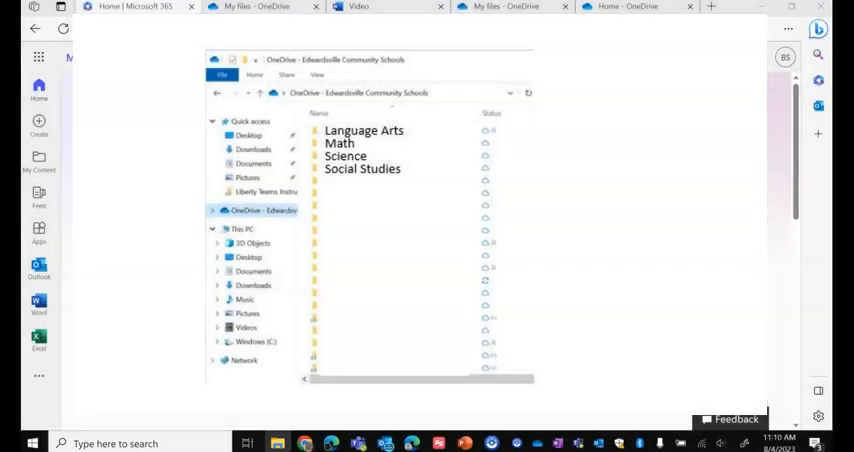
pyautogui.click(214, 210)
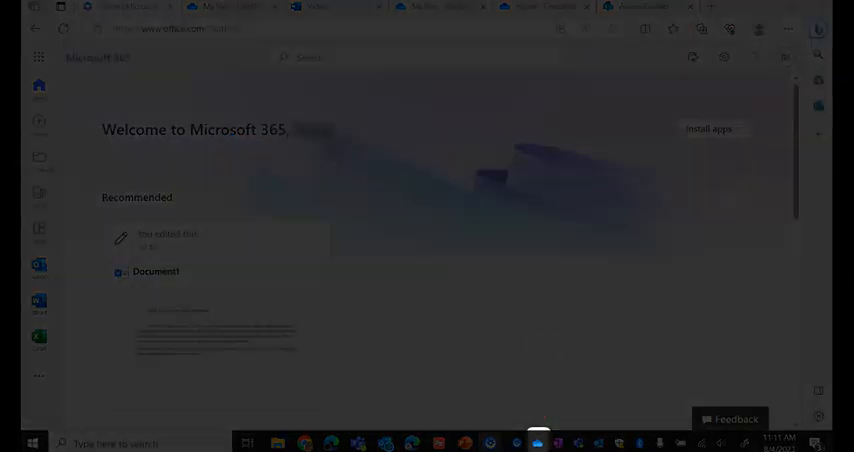
# Open the OneDrive taskbar sync panel to check sync status and recent uploads
pyautogui.click(537, 443)
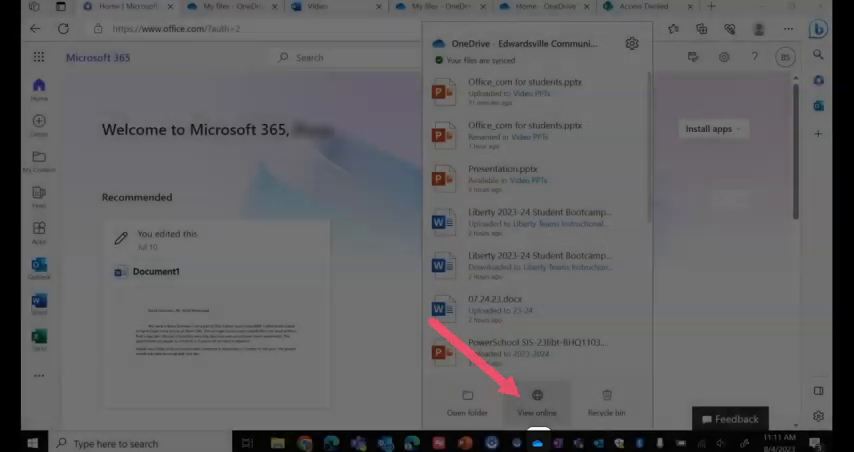